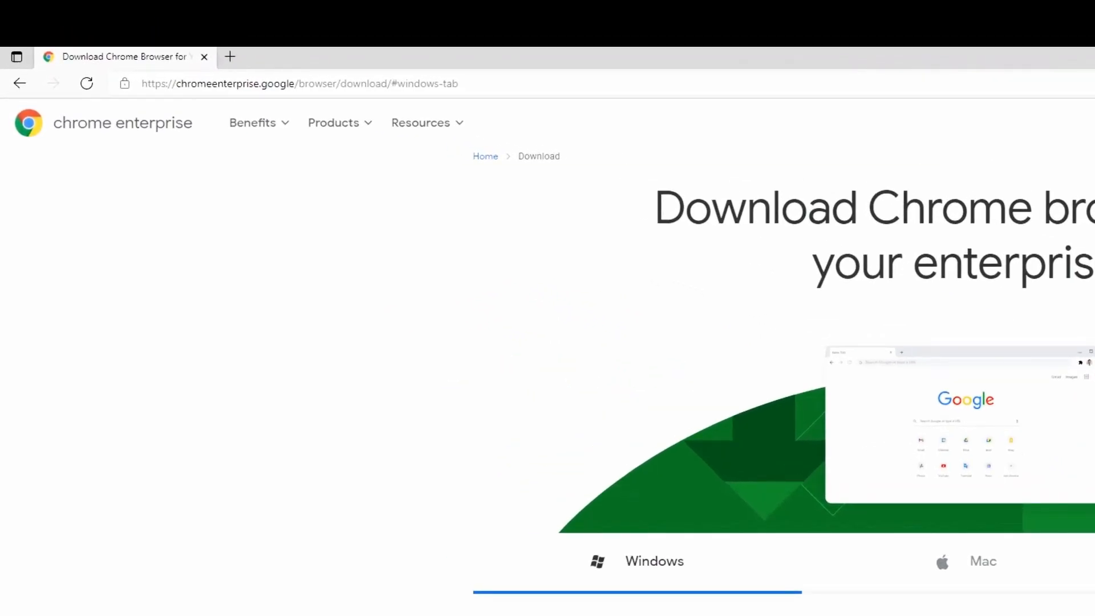
Choose the Windows Chrome download as Stable channel, Bundle file type, 64-bit architecture
scroll("down", 3)
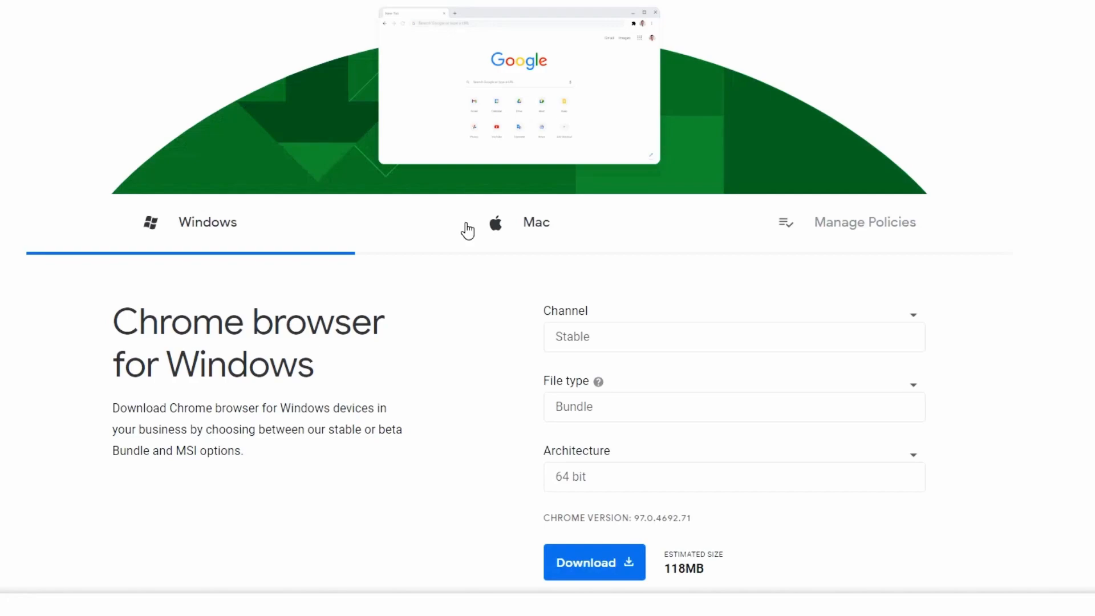
mouse_move(843, 242)
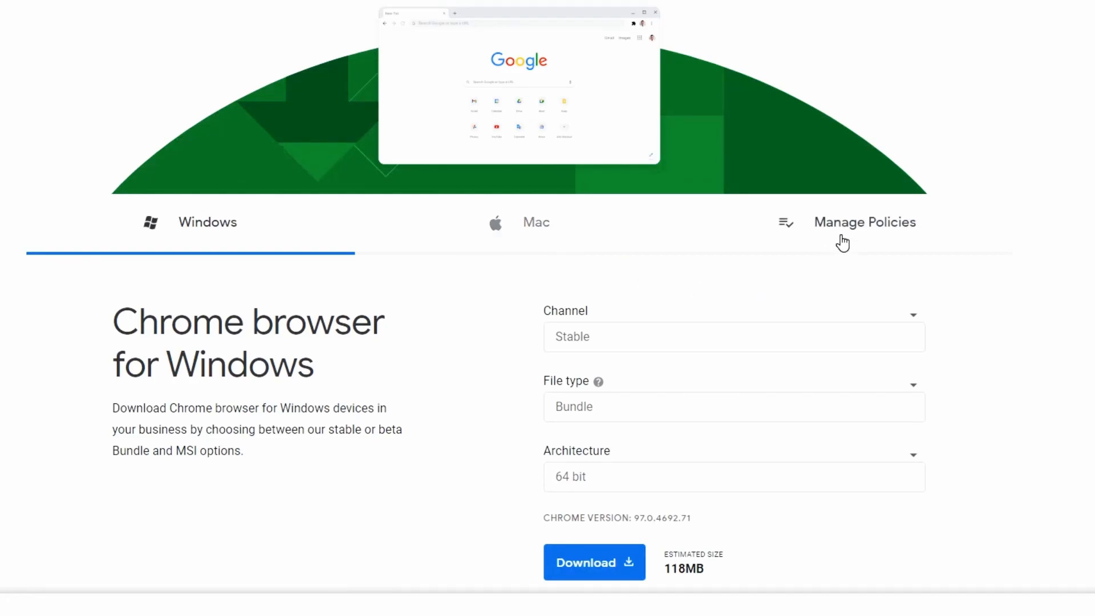
left_click(865, 222)
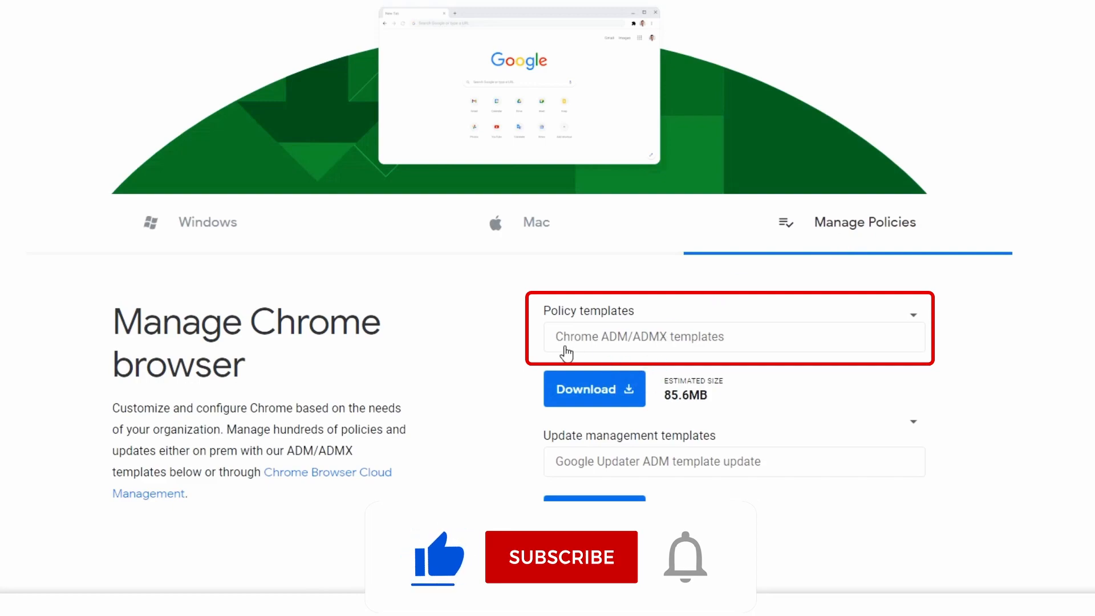
left_click(207, 222)
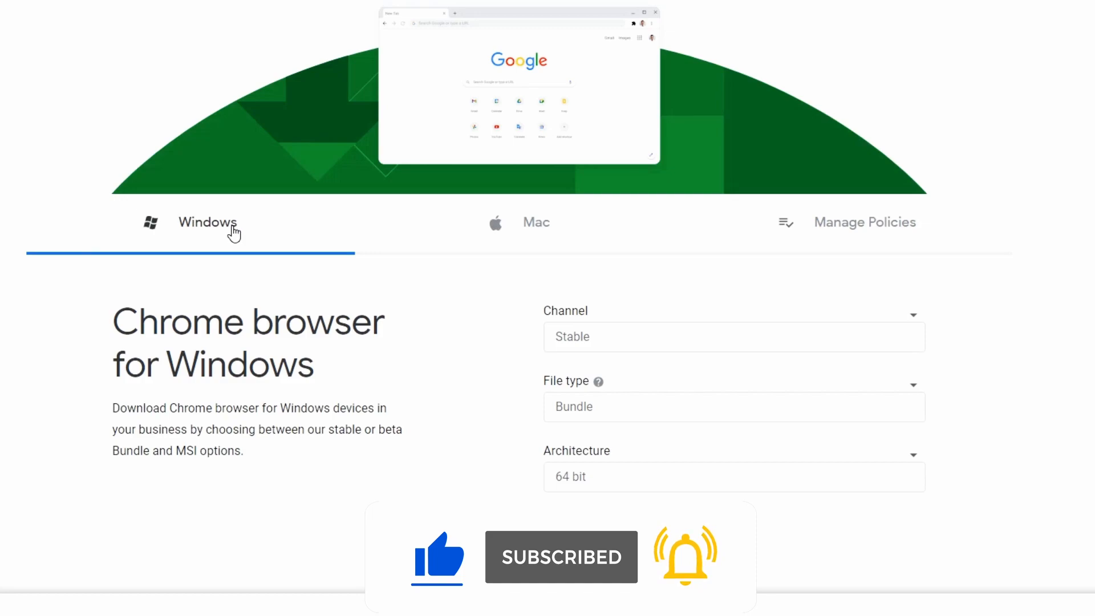
left_click(734, 337)
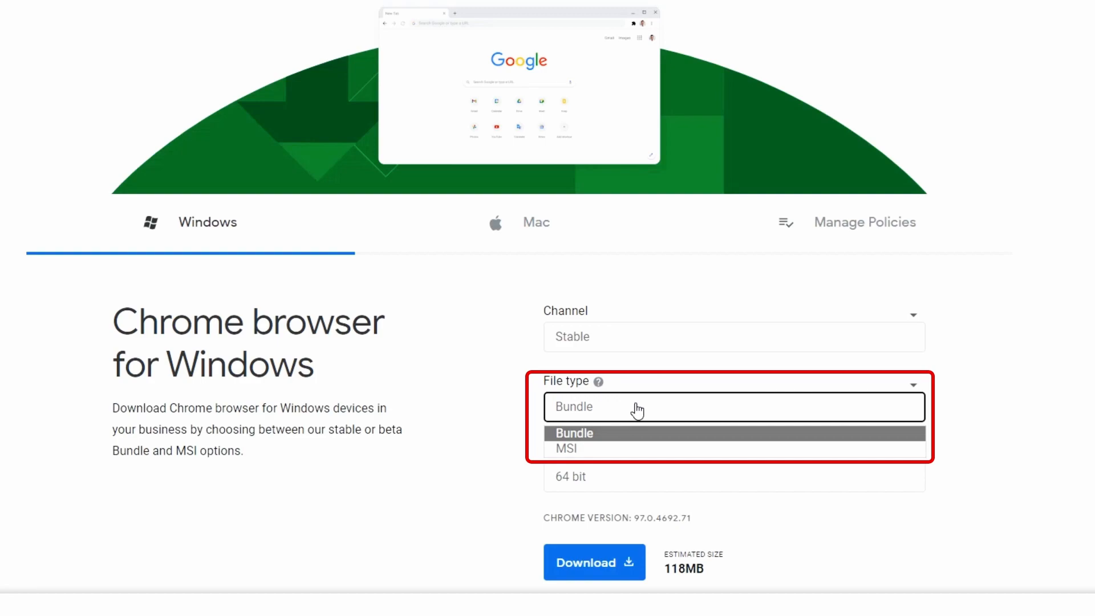
left_click(574, 434)
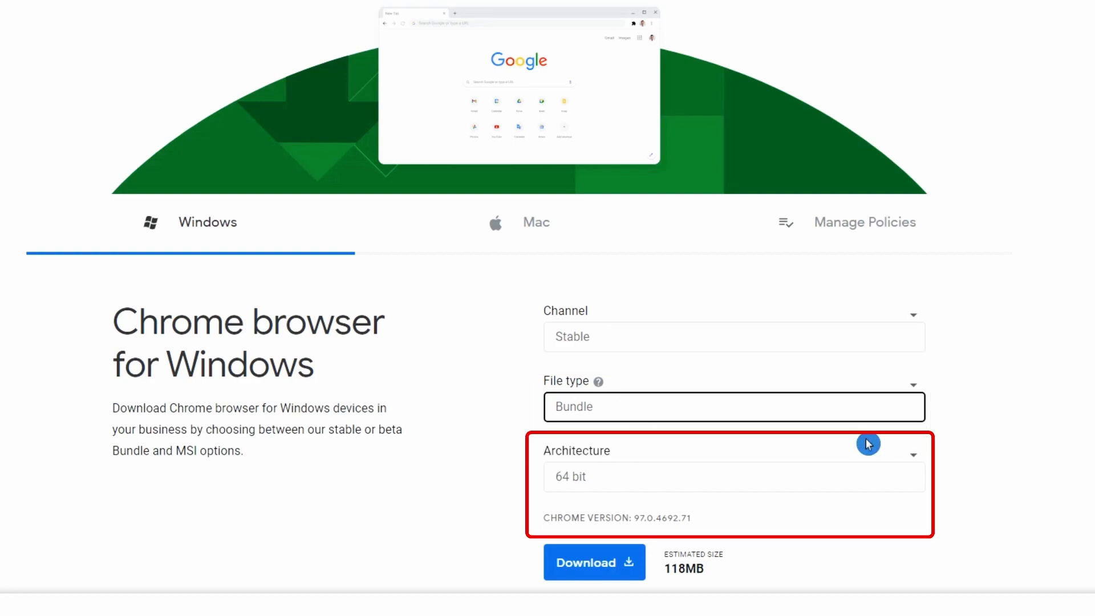
left_click(733, 477)
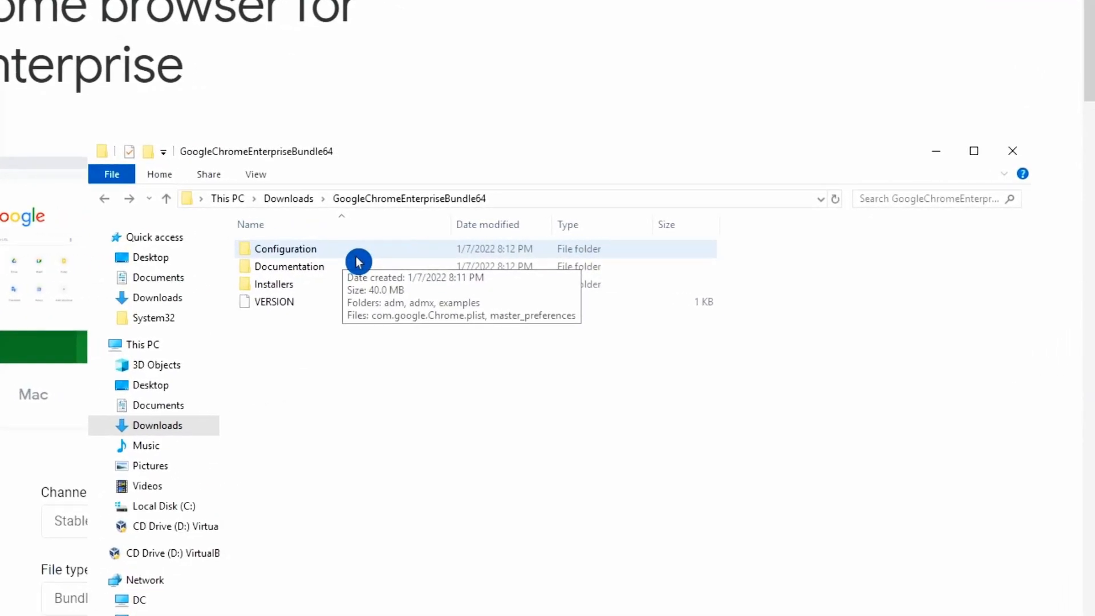
Arrange the bundle's admx templates folder beside the domain SYSVOL PolicyDefinitions folder
double_click(285, 249)
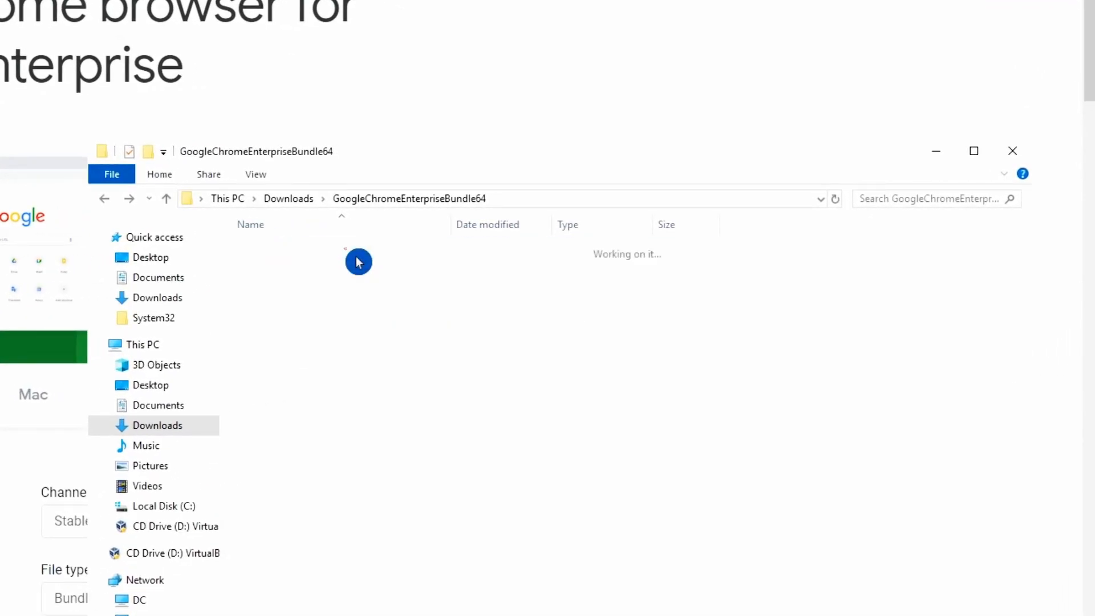
left_click(1012, 151)
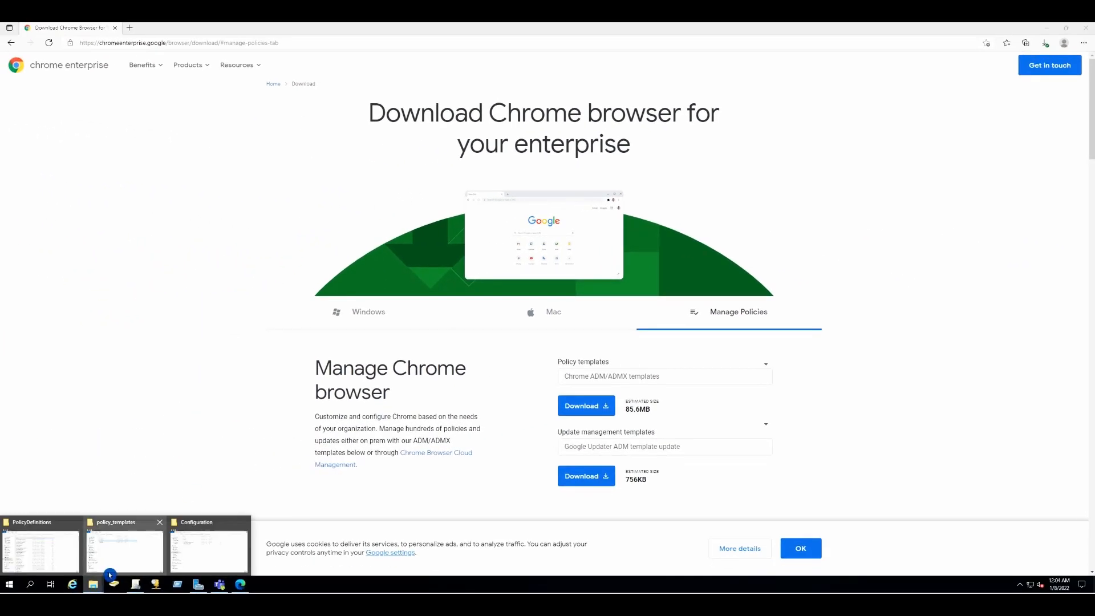
left_click(125, 550)
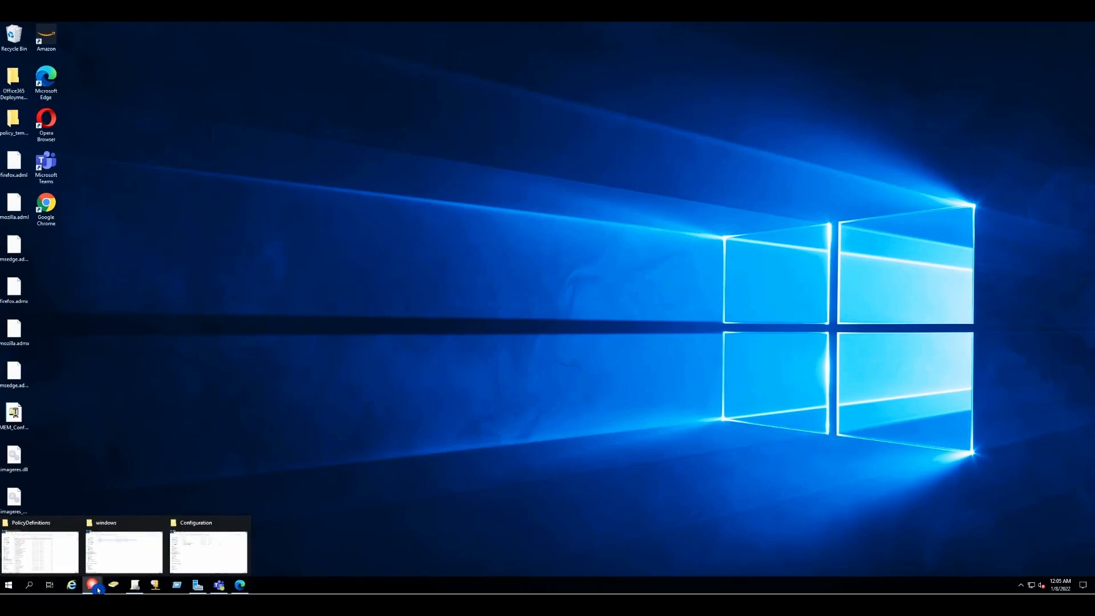
left_click(40, 552)
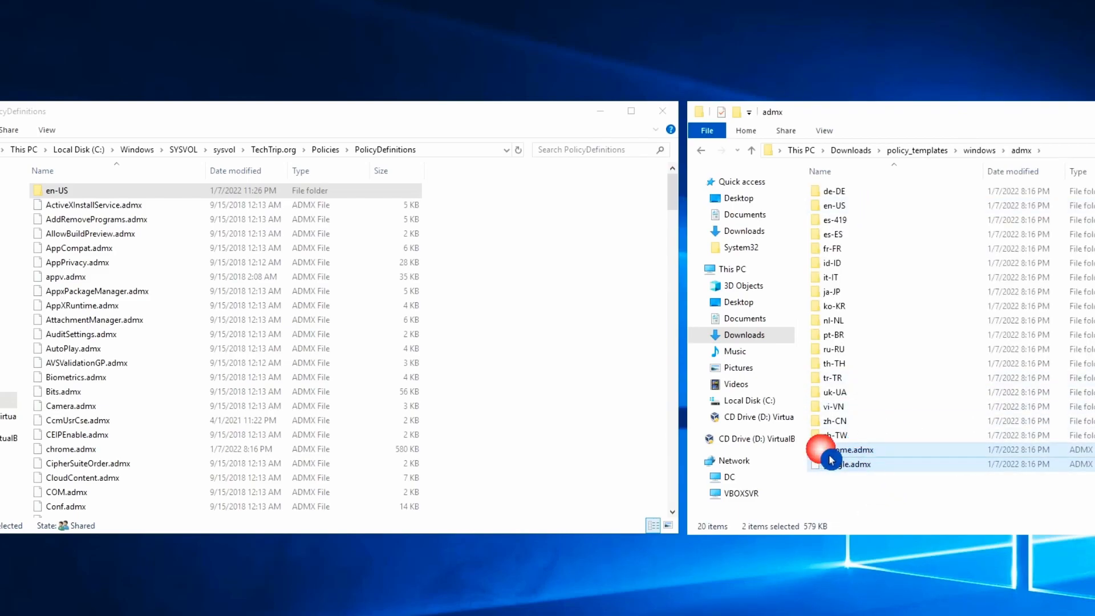
Copy chrome.admx and google.admx into PolicyDefinitions, replacing the existing same-named files
right_click(512, 259)
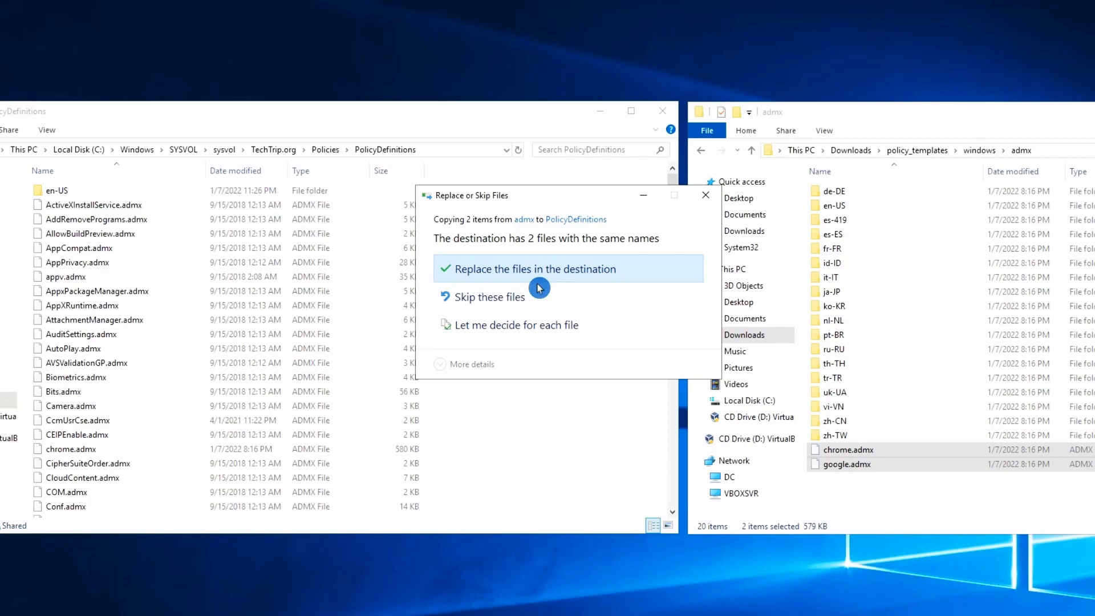
mouse_move(648, 287)
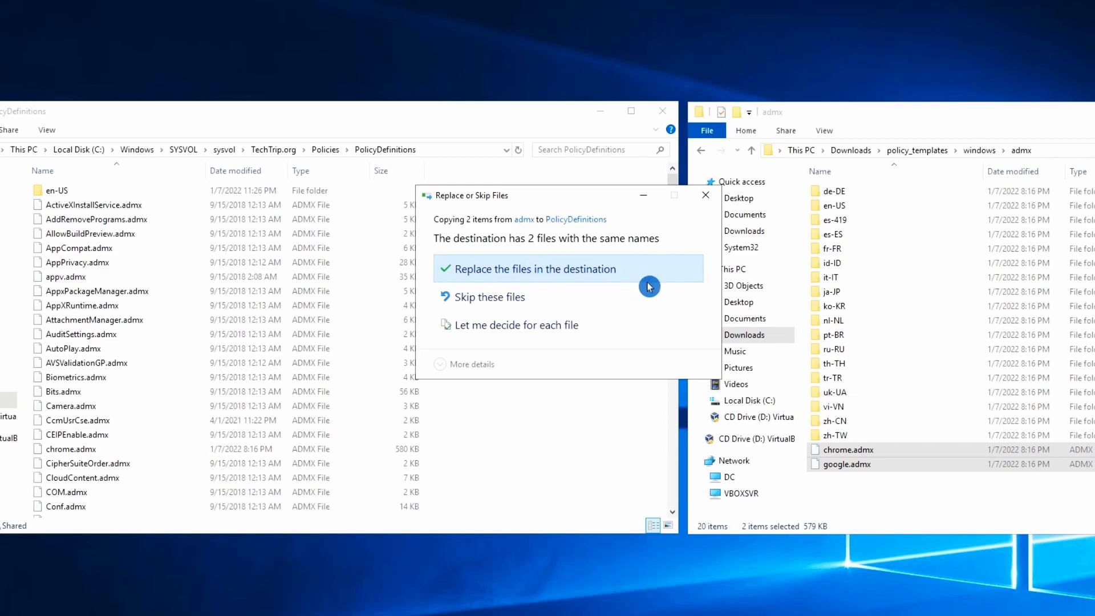
left_click(537, 269)
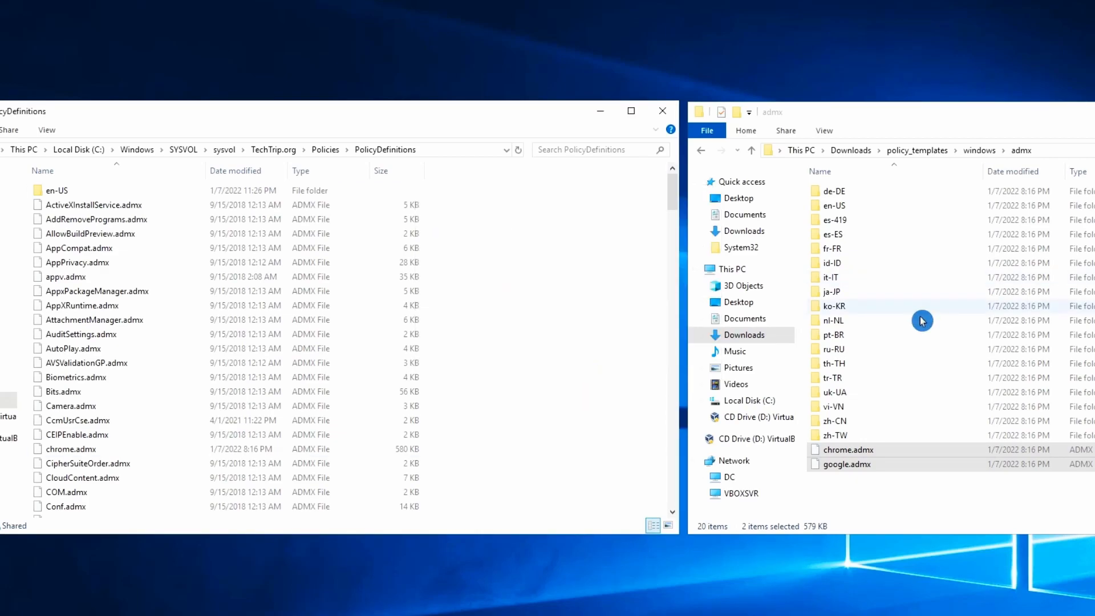
mouse_move(882, 219)
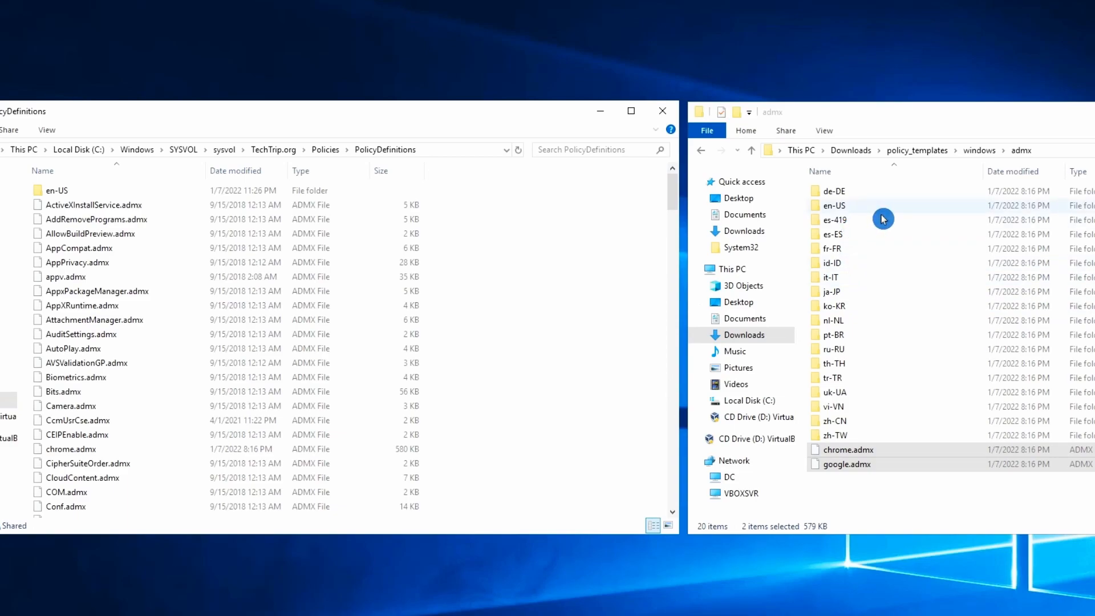
double_click(833, 205)
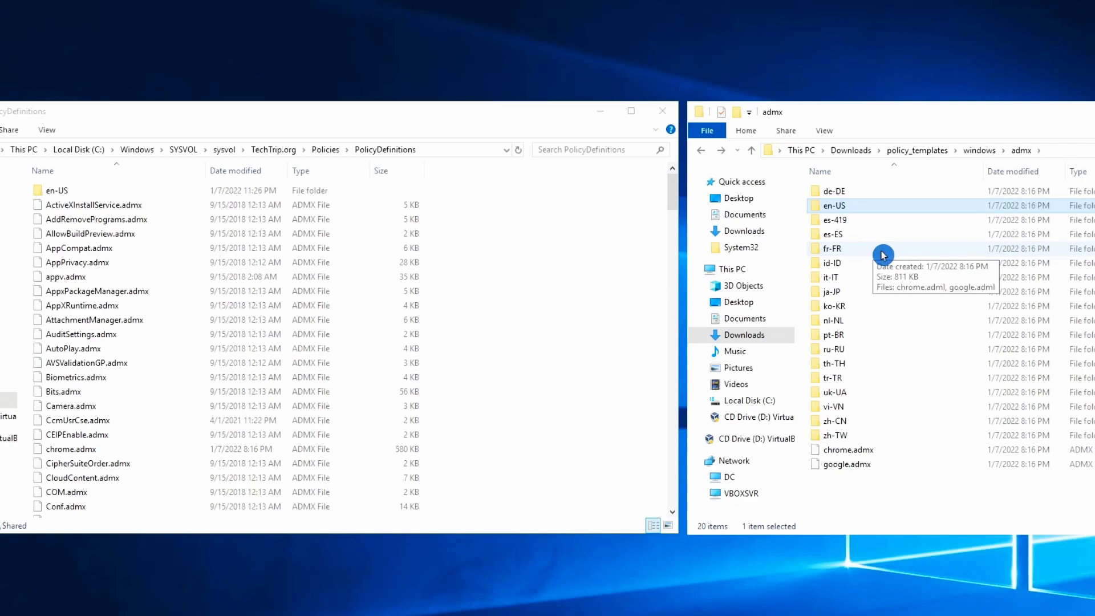
mouse_move(923, 344)
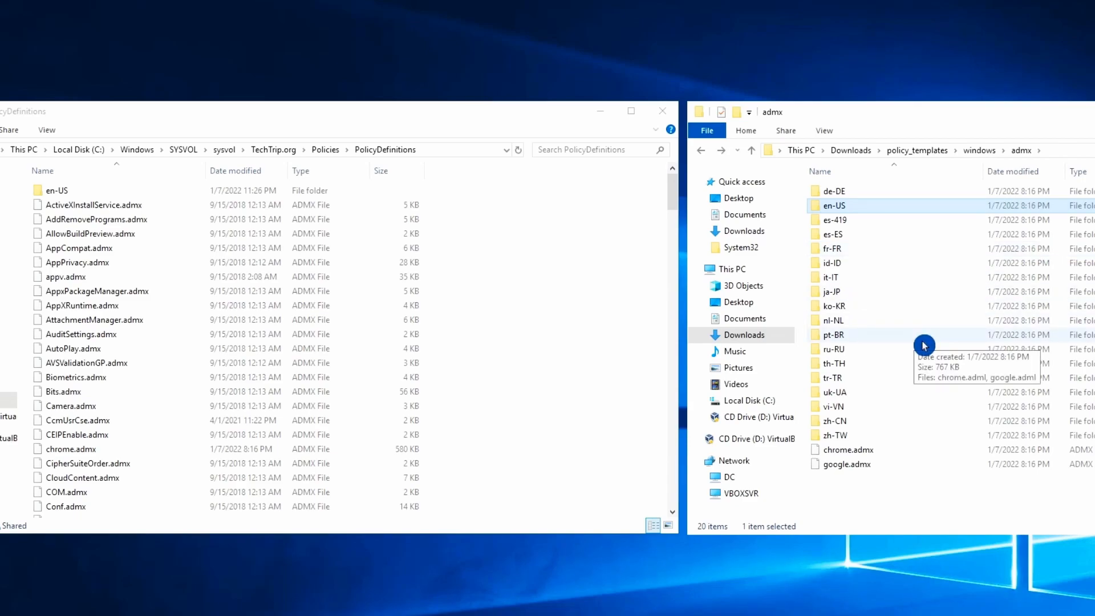
mouse_move(908, 306)
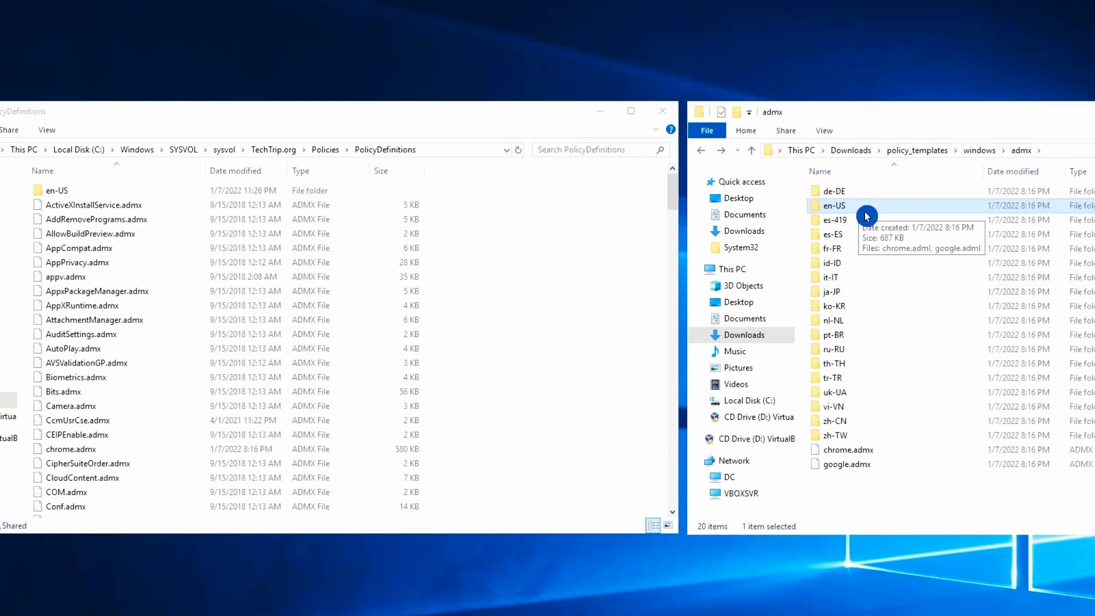
mouse_move(873, 217)
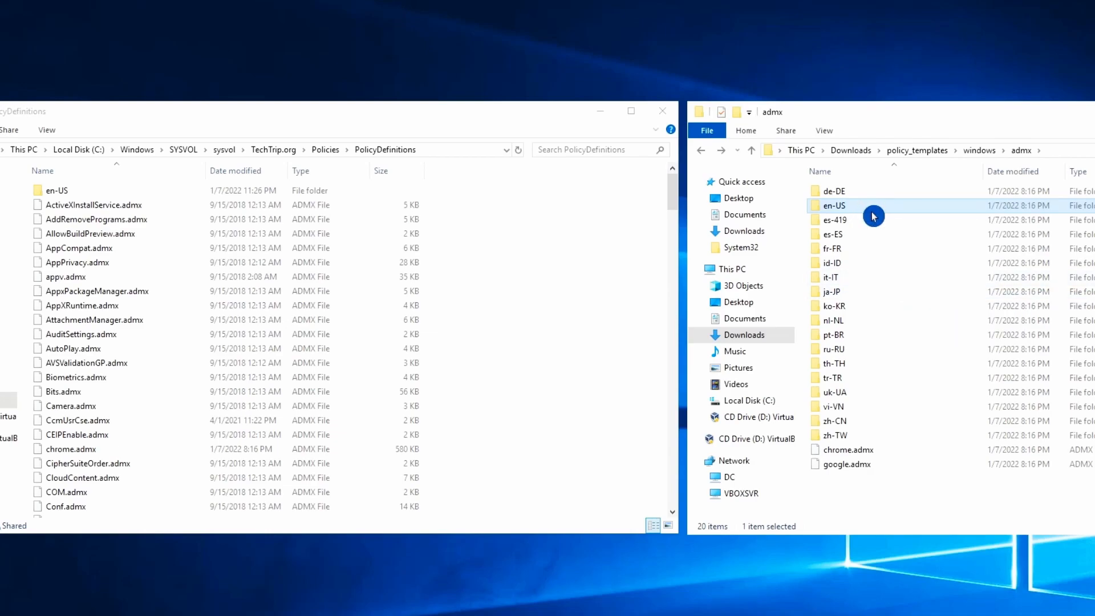
In the en-US folders, select chrome.adml and google.adml for copying into PolicyDefinitions en-US
double_click(834, 205)
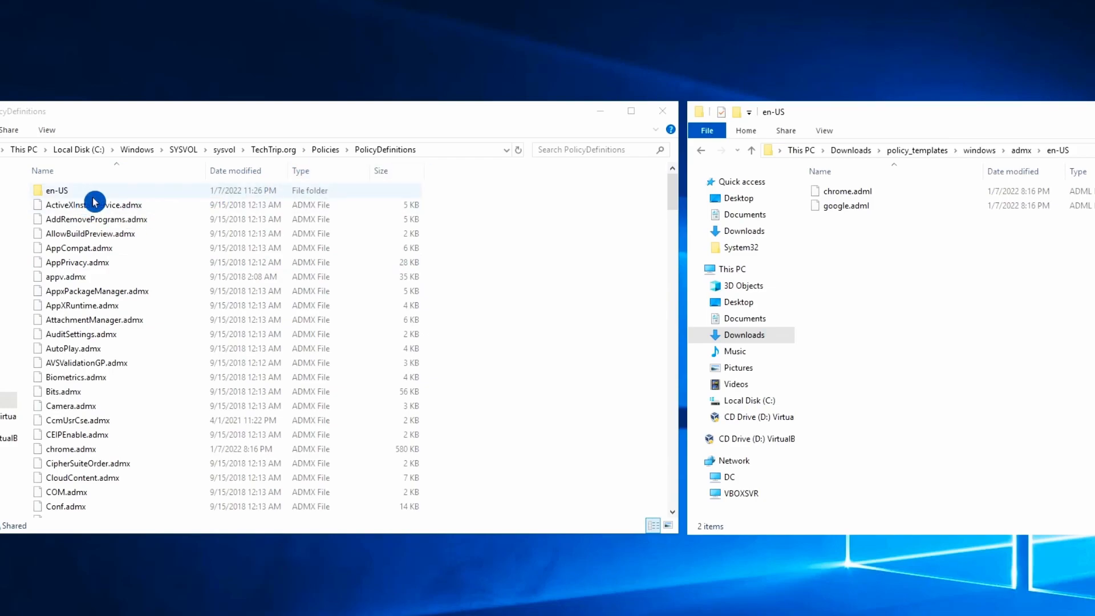
double_click(55, 190)
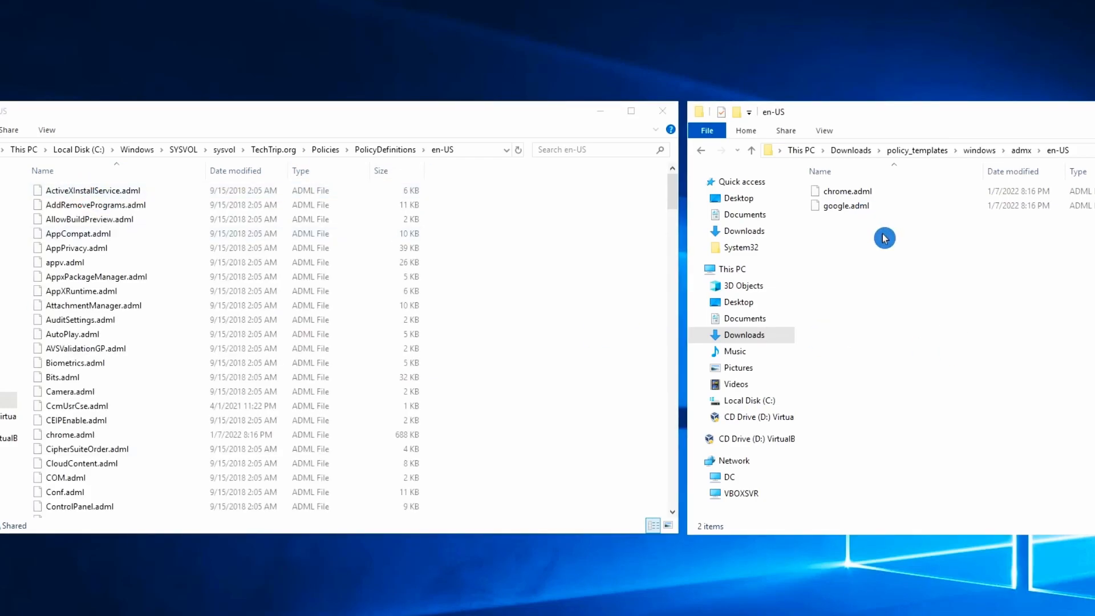
mouse_move(888, 239)
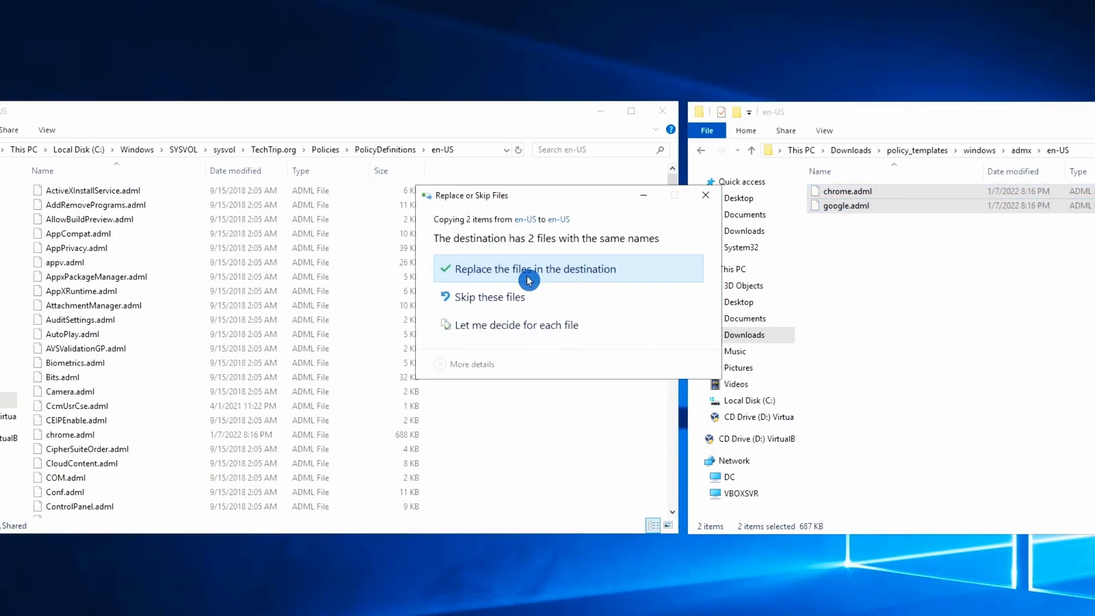
mouse_move(552, 284)
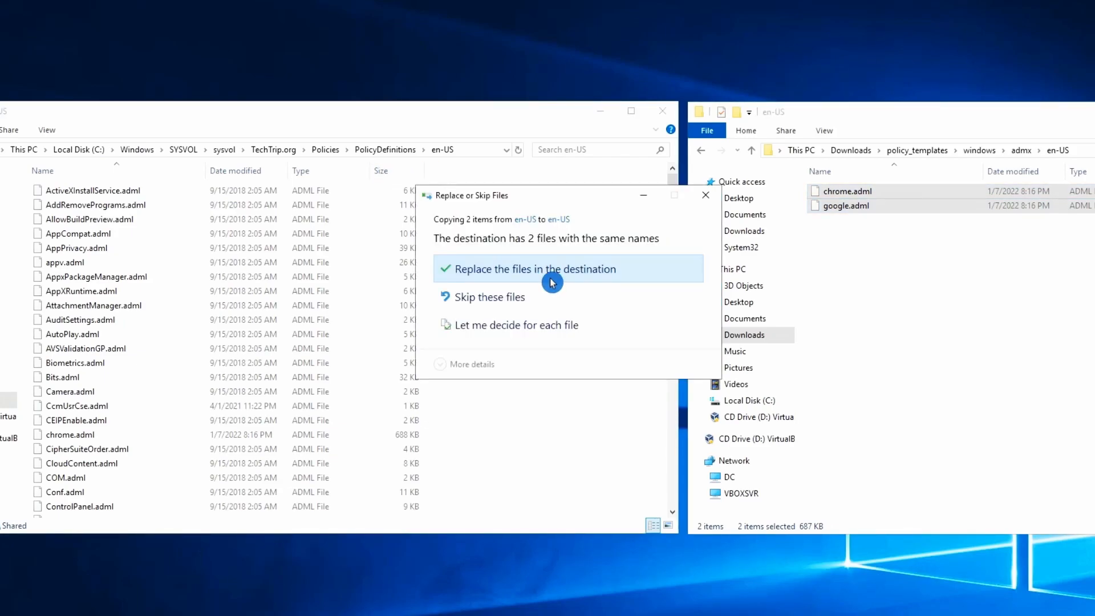
left_click(537, 270)
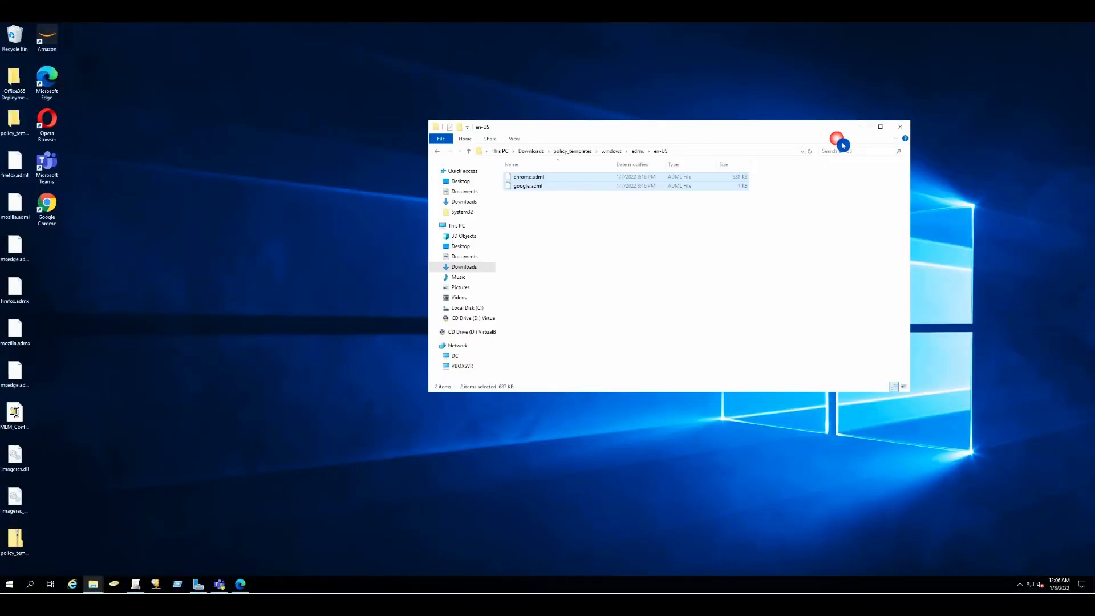
left_click(900, 127)
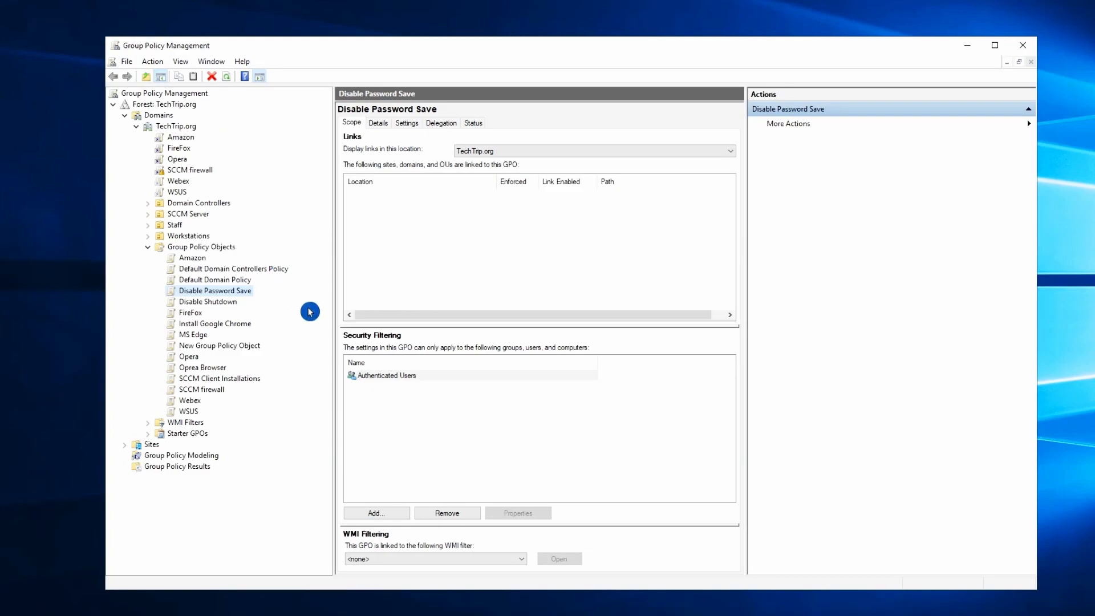
Create the GPO 'Disable Google Chrome password save' and open it in the editor
left_click(201, 246)
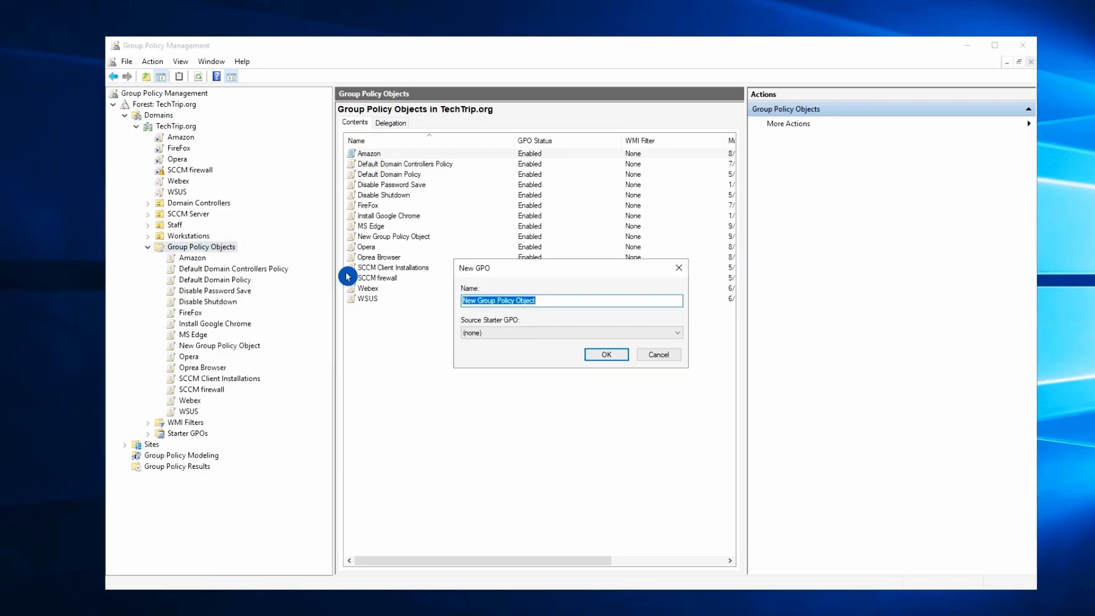
type("Disable Google Chrome password save")
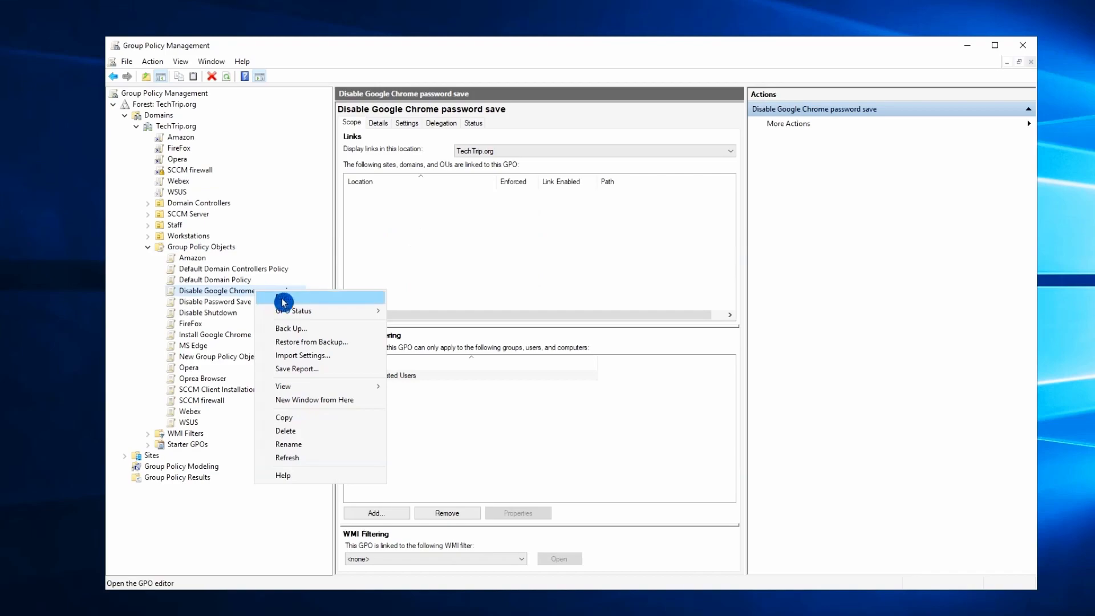
left_click(293, 296)
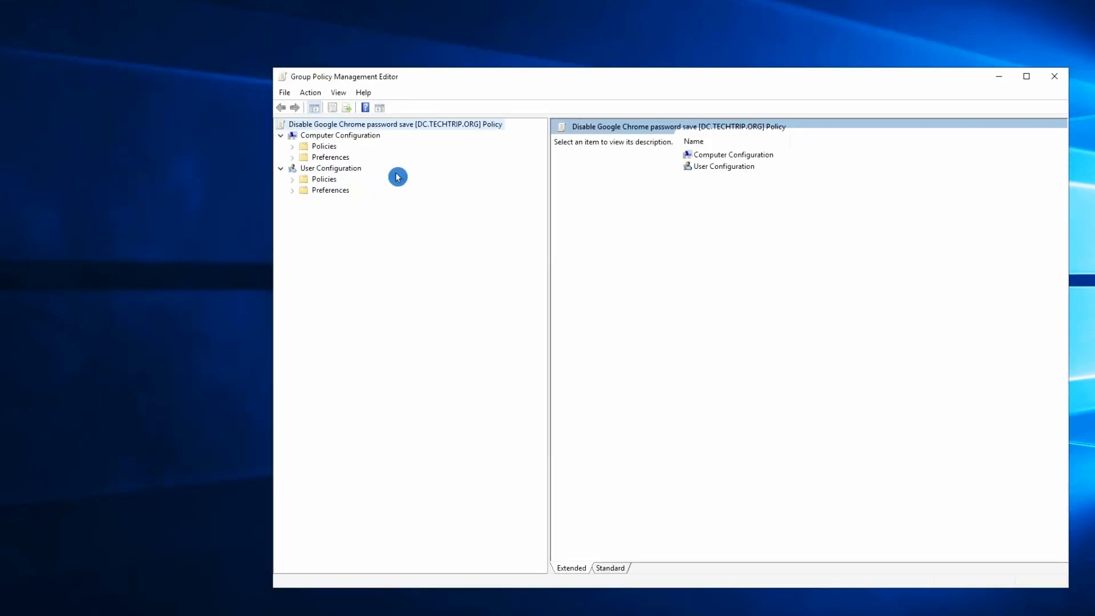
Under User Configuration's Google Chrome templates, set 'Enable saving passwords to the password manager' to Disabled
left_click(294, 180)
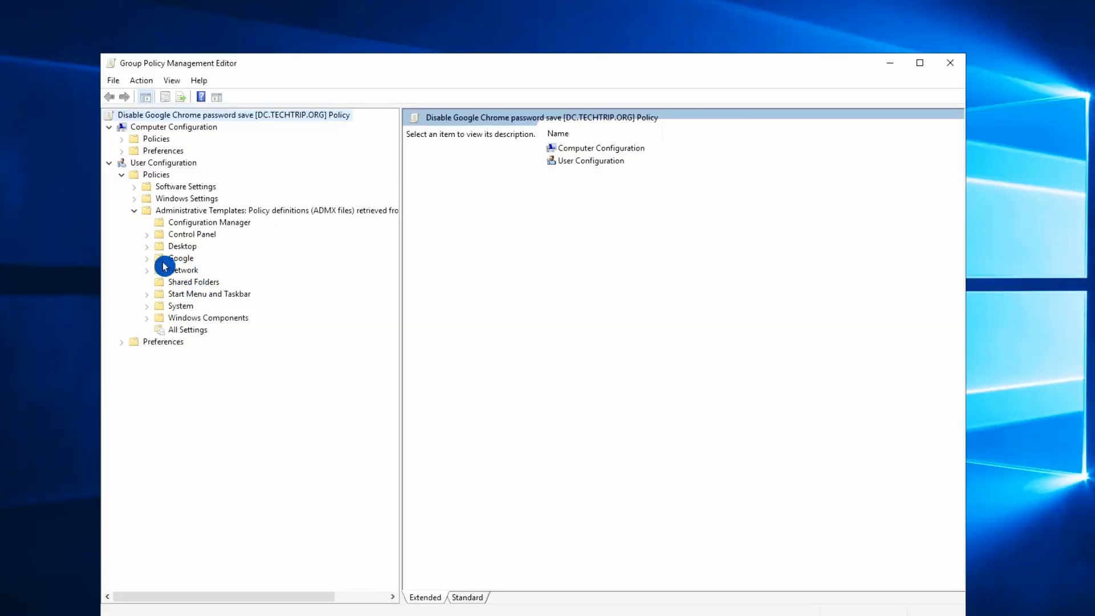
left_click(147, 258)
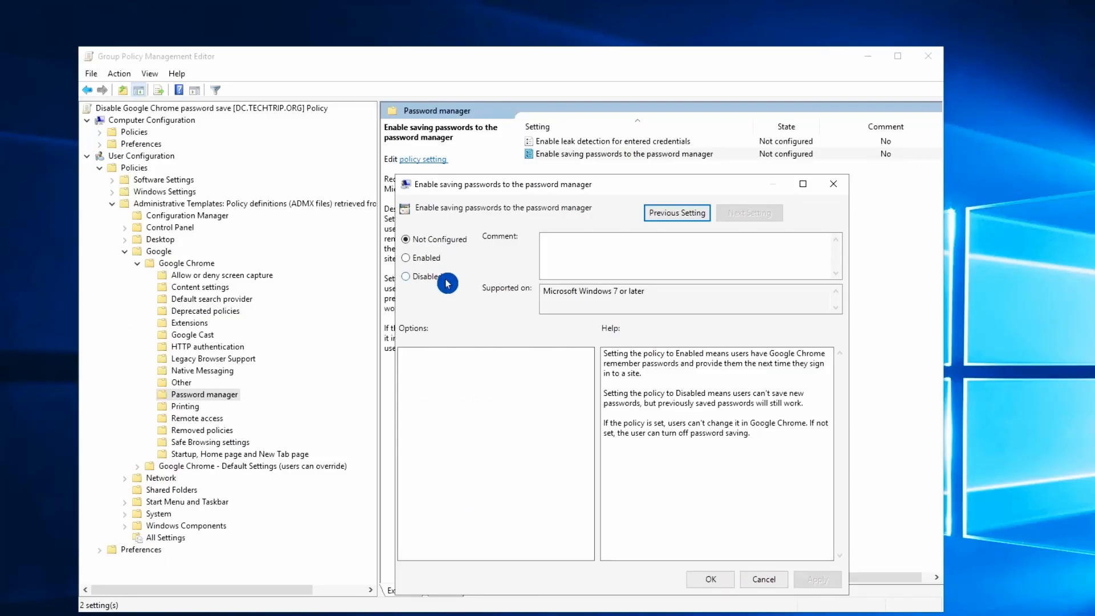
left_click(709, 579)
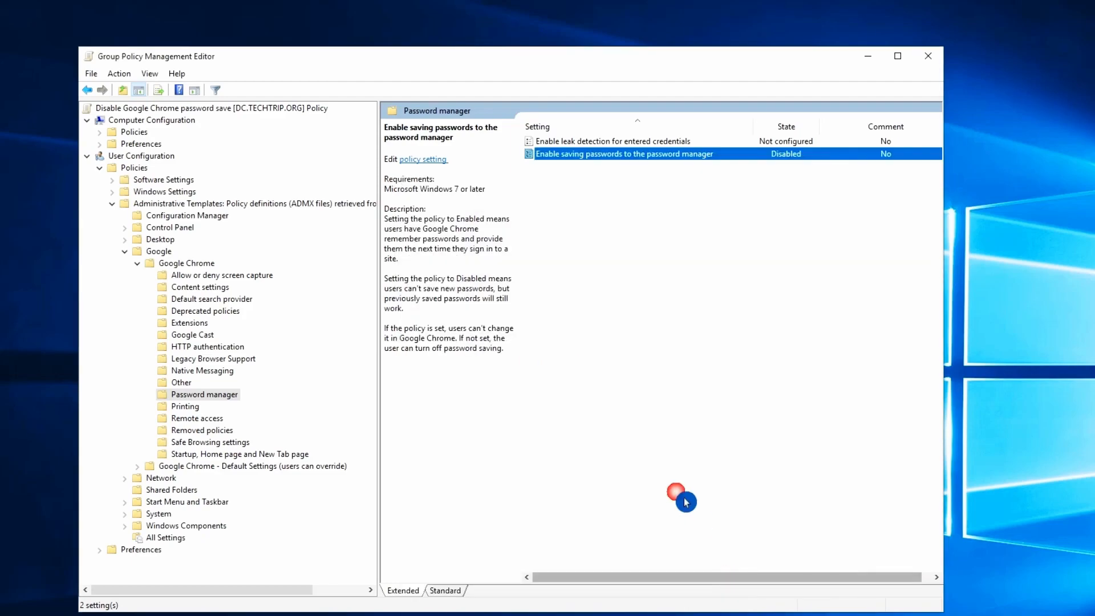
left_click(186, 263)
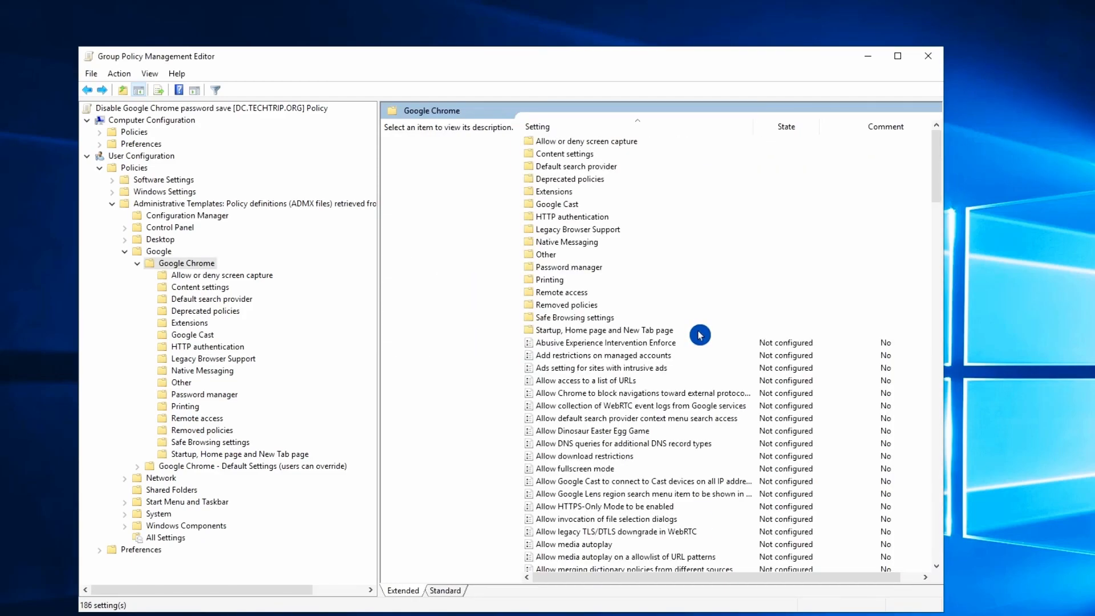
mouse_move(706, 385)
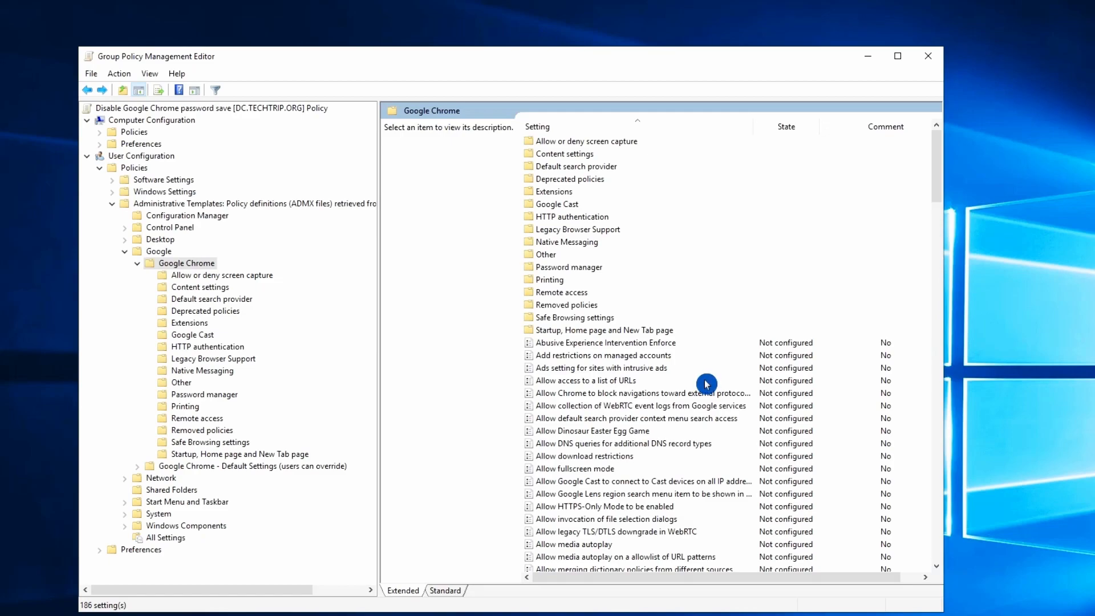
Set 'Enable AutoFill for credit cards' to Disabled
left_click(588, 506)
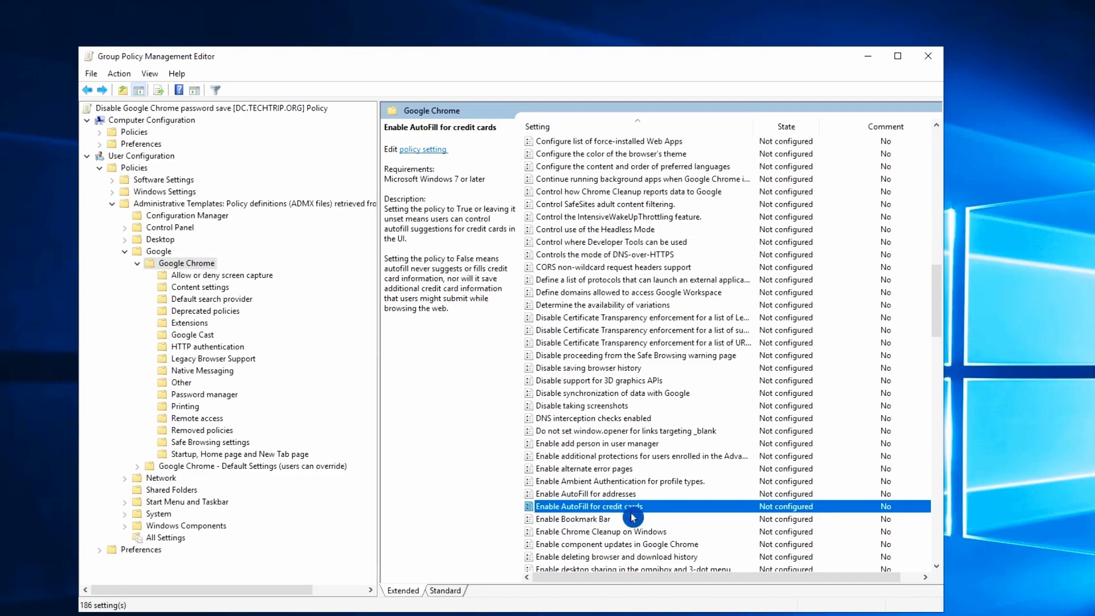
mouse_move(666, 515)
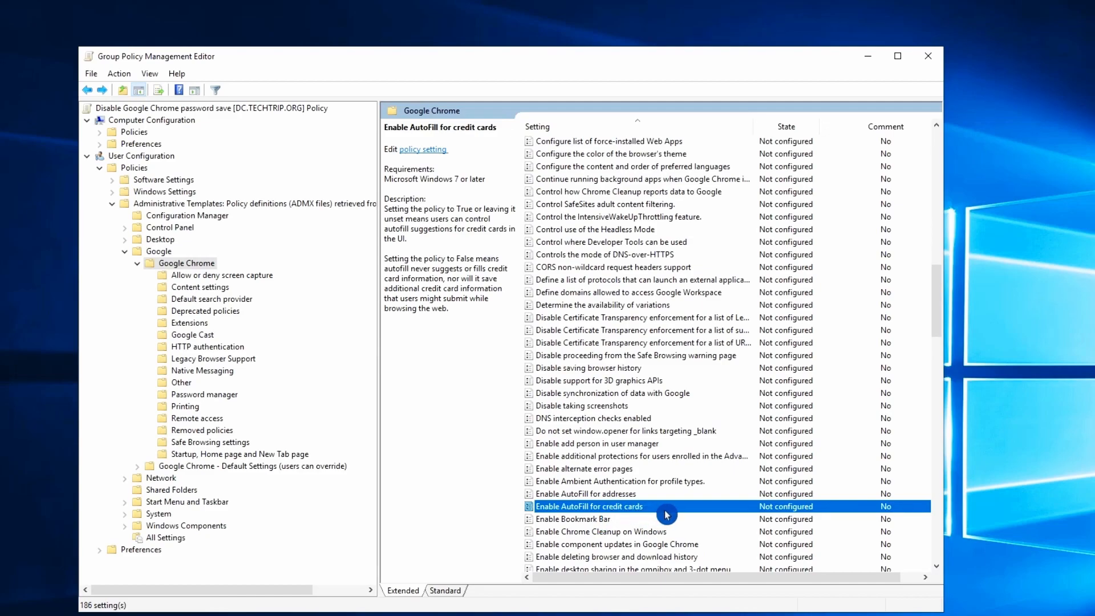
double_click(589, 507)
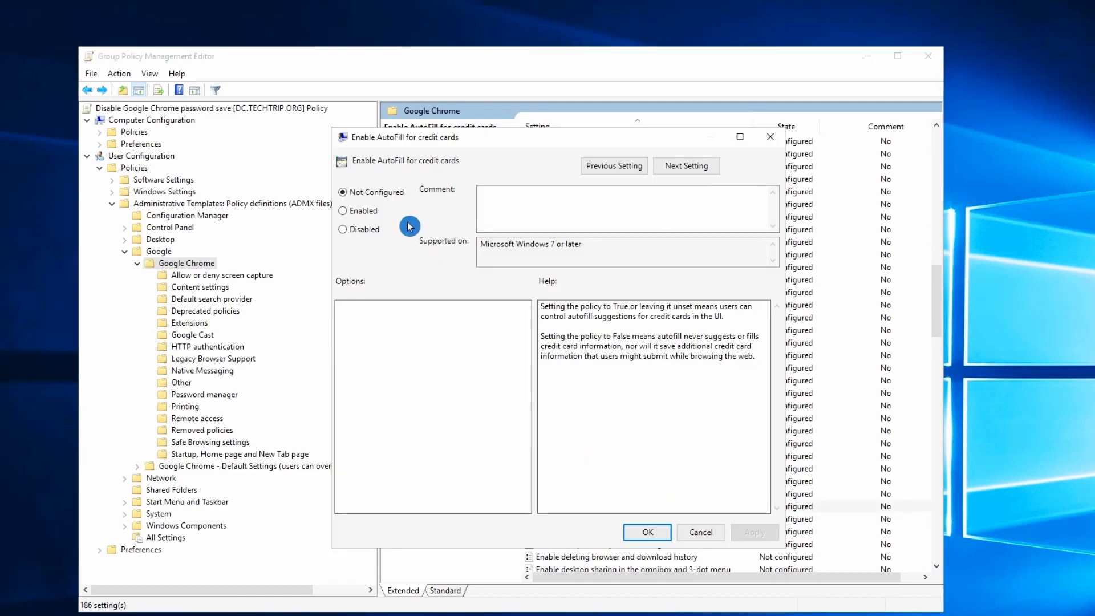
left_click(343, 230)
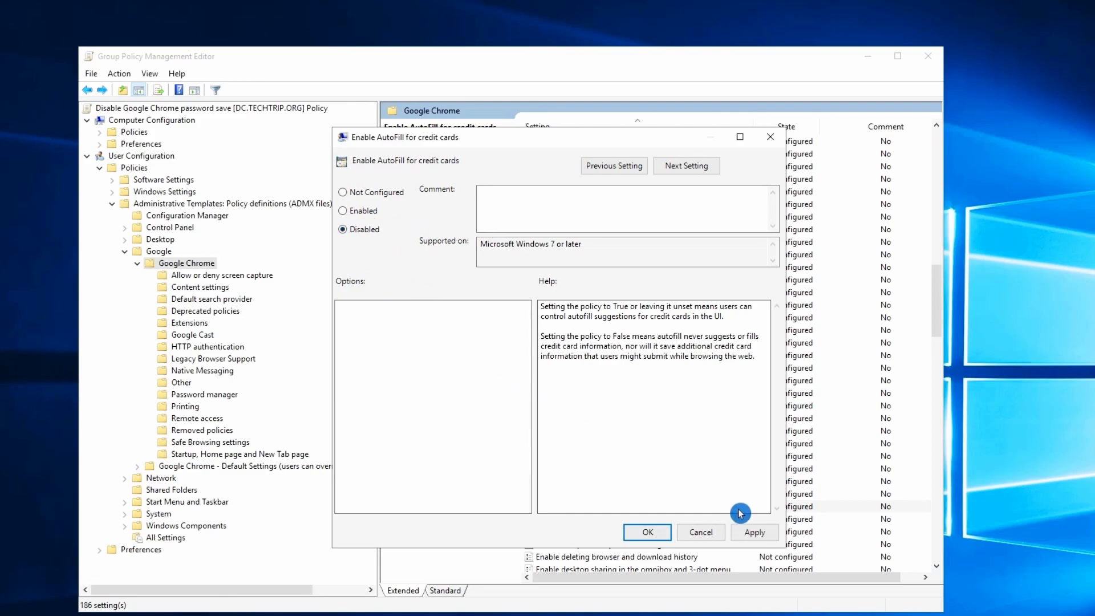
left_click(646, 531)
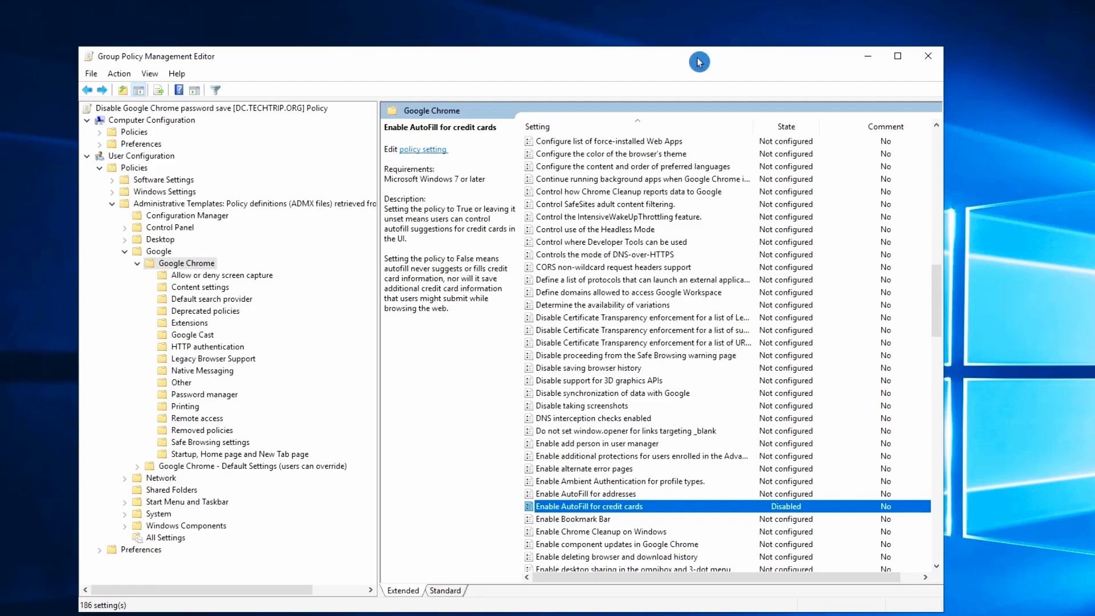
mouse_move(698, 292)
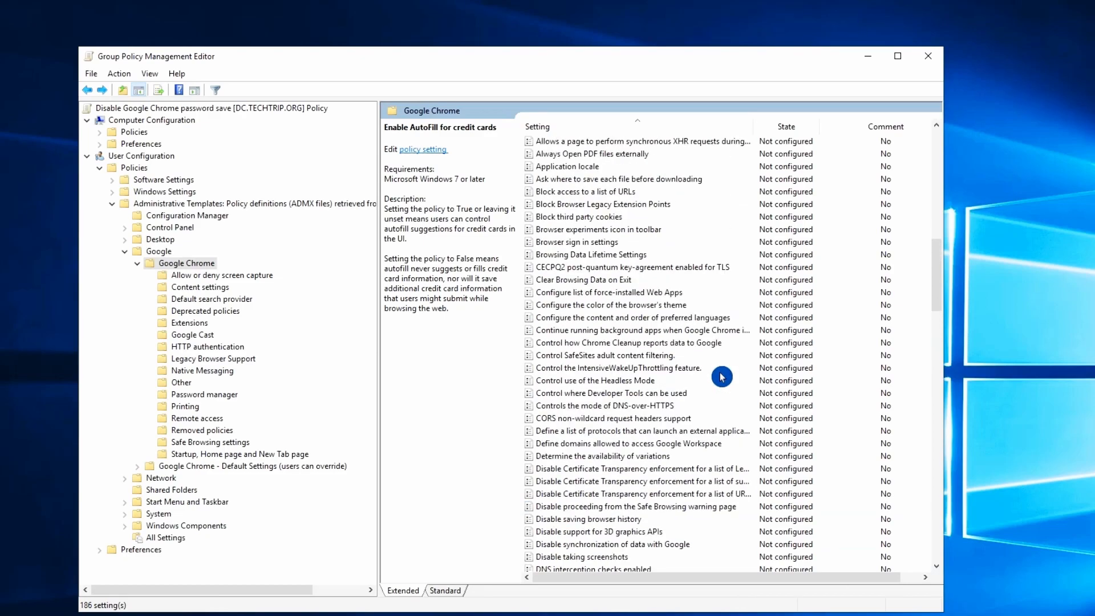
mouse_move(660, 375)
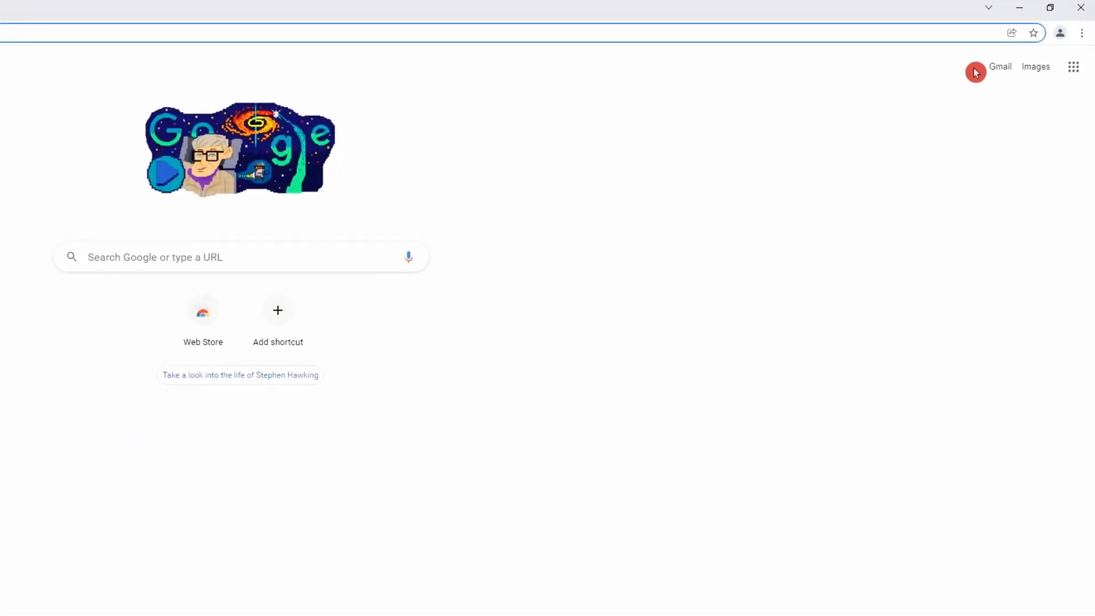
Show Chrome's main menu with the 'Managed by your organization' notice
left_click(1081, 33)
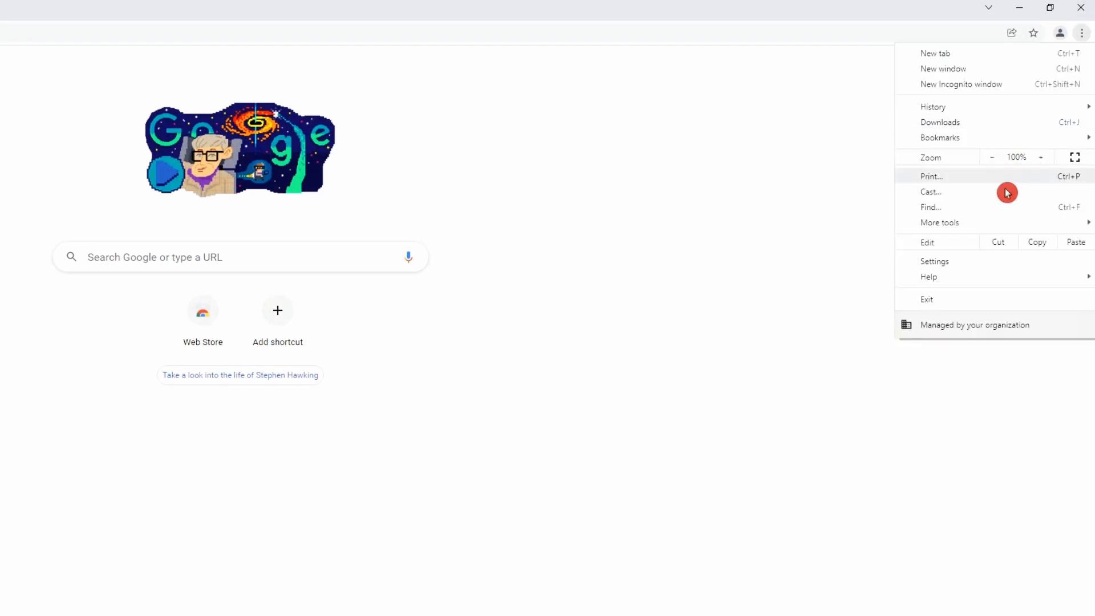
mouse_move(966, 360)
type("pass")
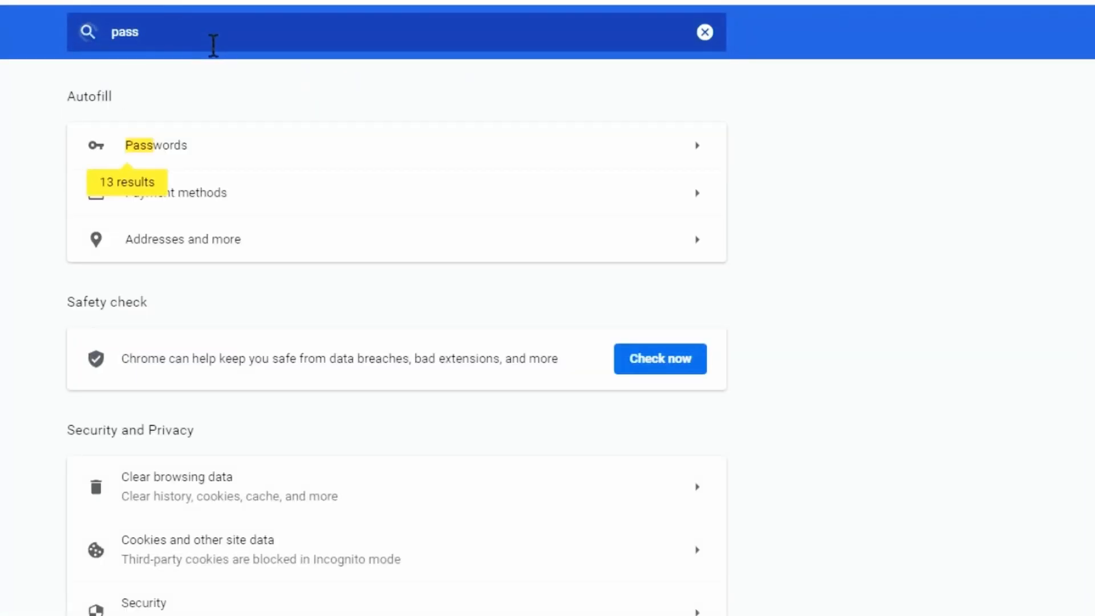
Show the Passwords settings with 'Offer to save passwords' off and administrator-managed
left_click(157, 144)
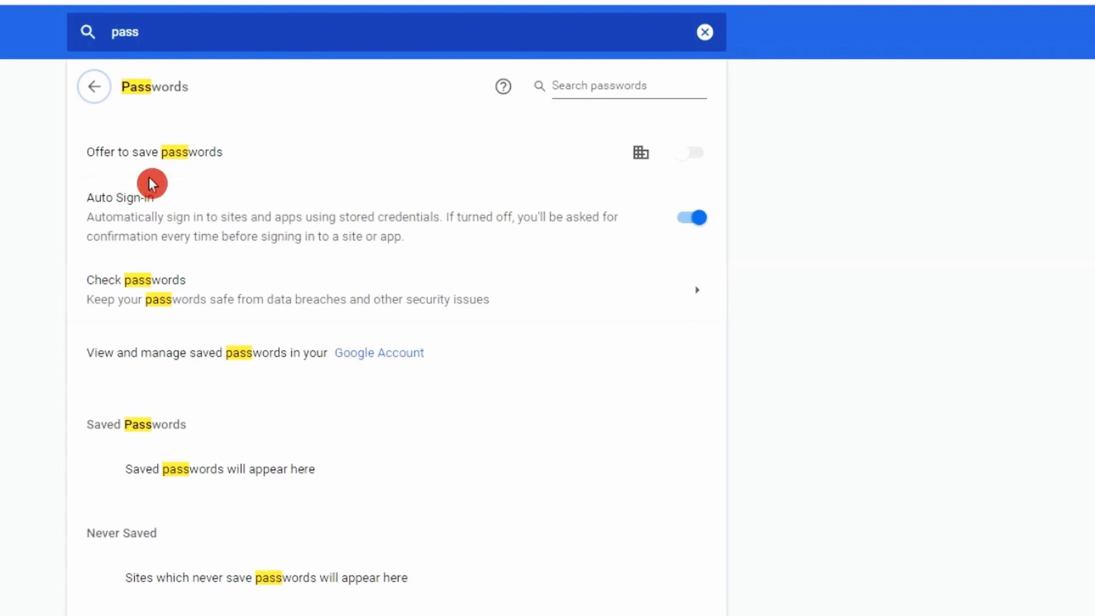
mouse_move(646, 171)
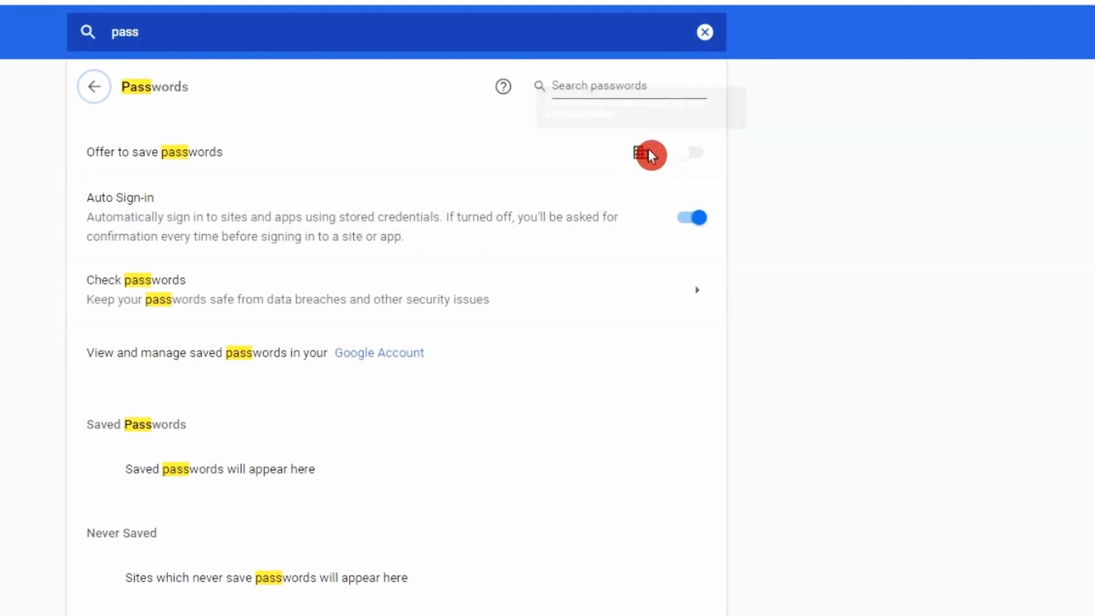
mouse_move(640, 153)
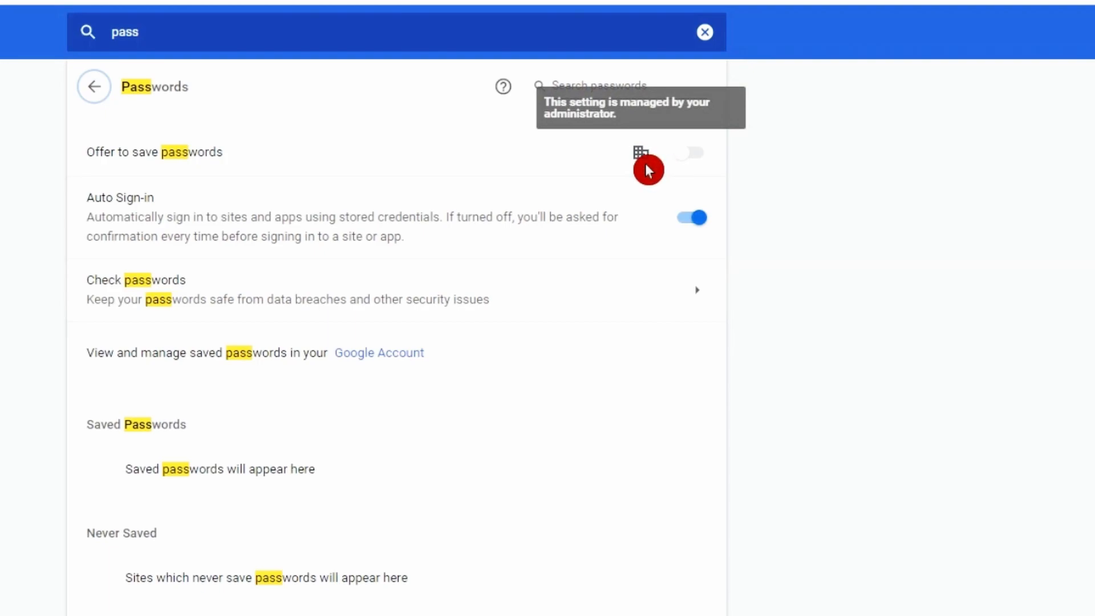
mouse_move(293, 244)
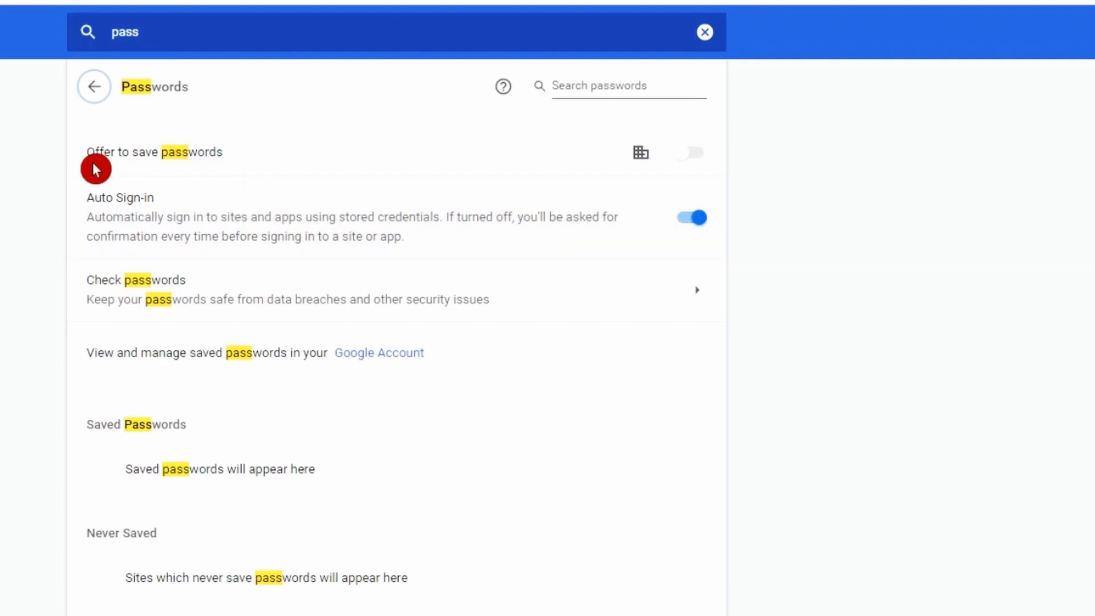
mouse_move(286, 172)
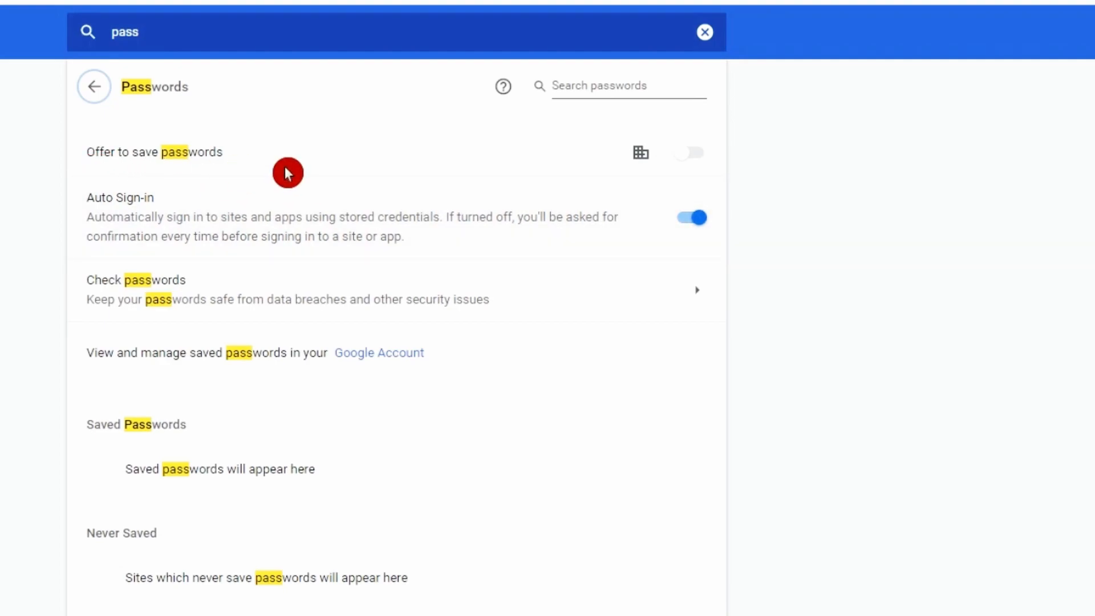